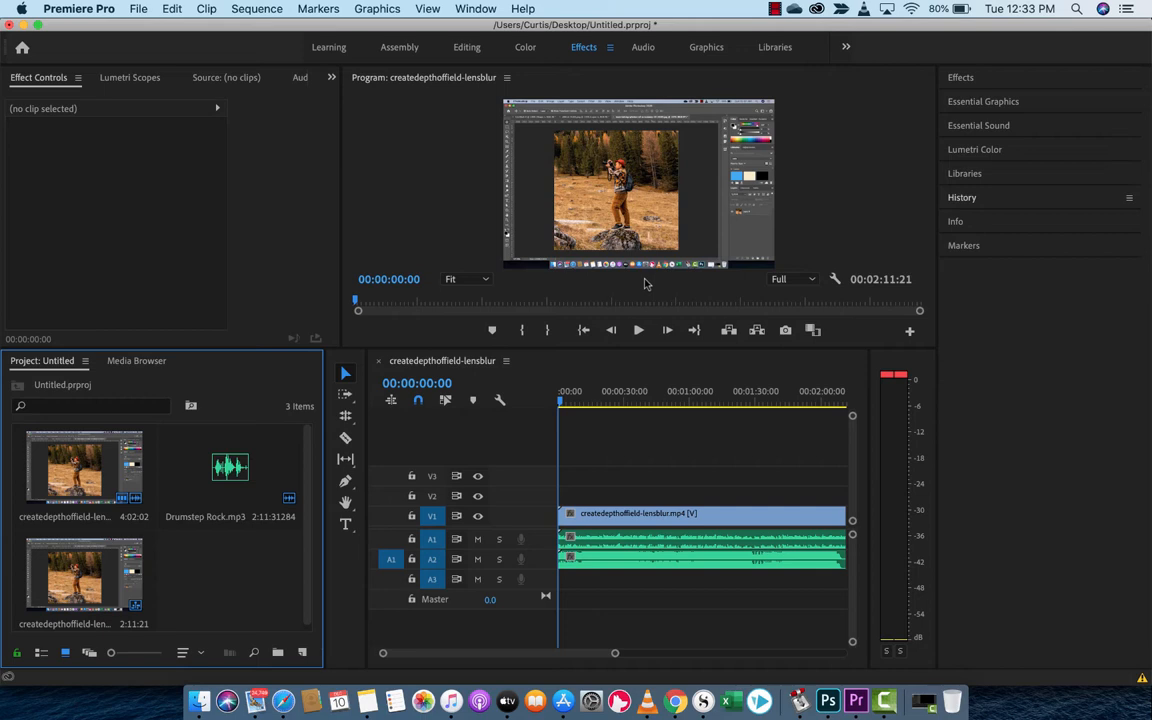
Step: In the Editing workspace, solo A1 then A2 during playback, then unsolo both
left_click(638, 330)
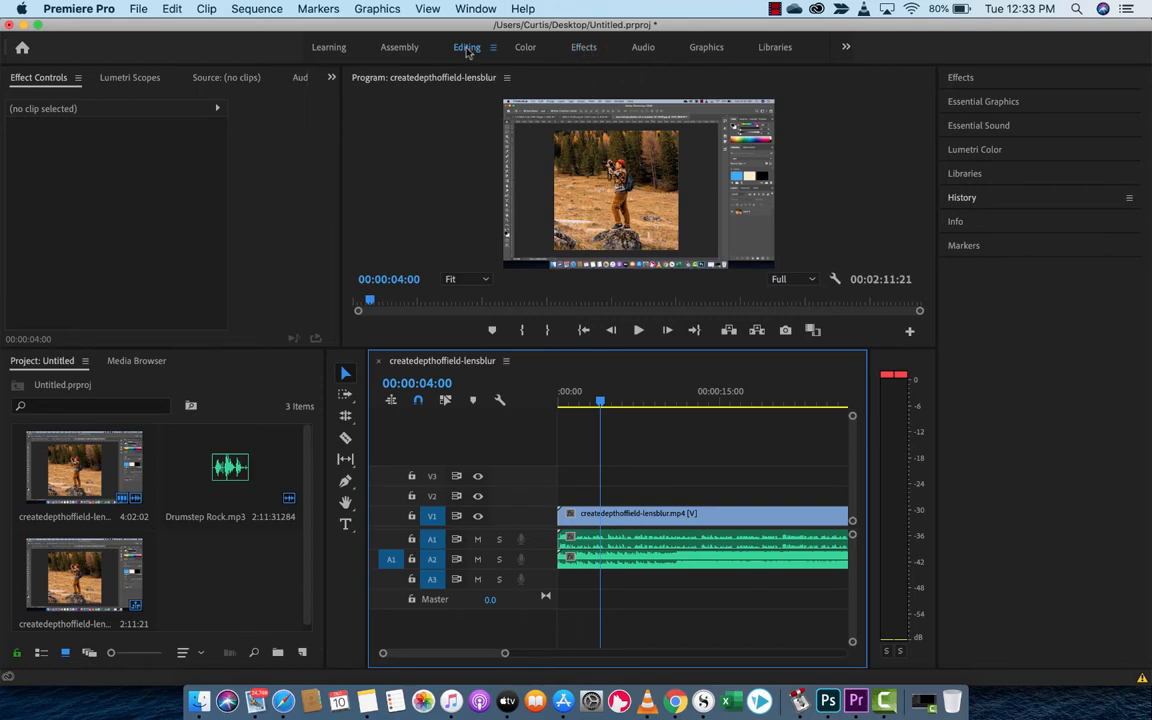
left_click(466, 47)
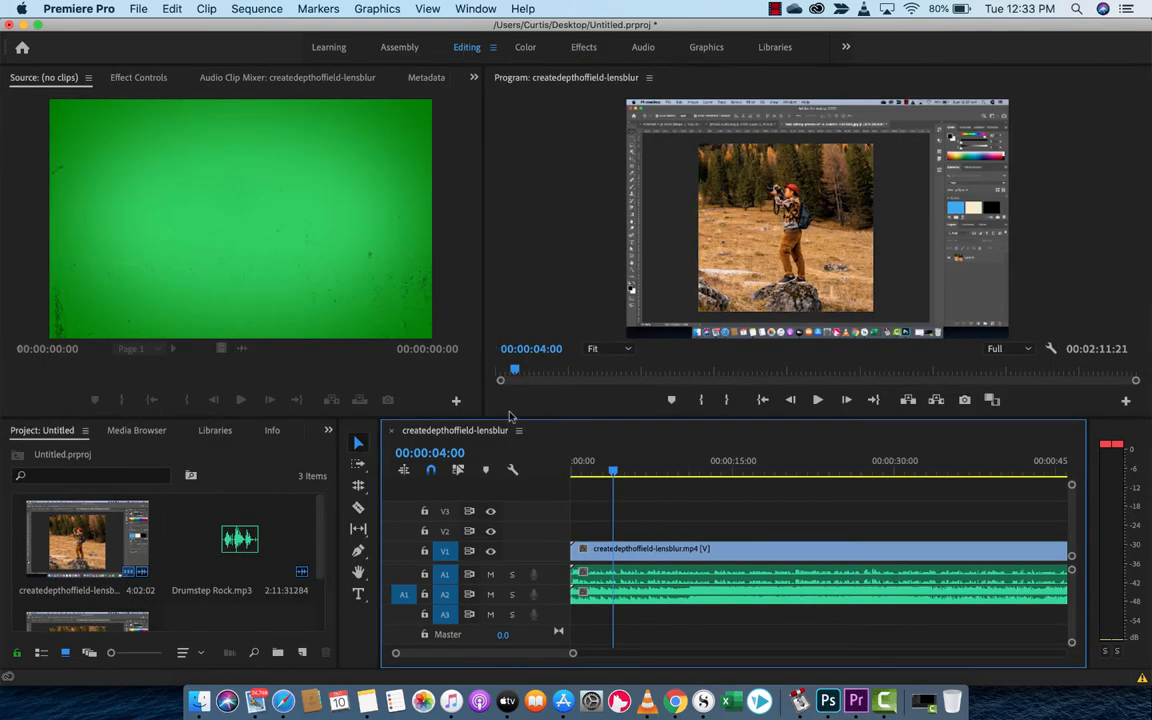
mouse_move(484, 185)
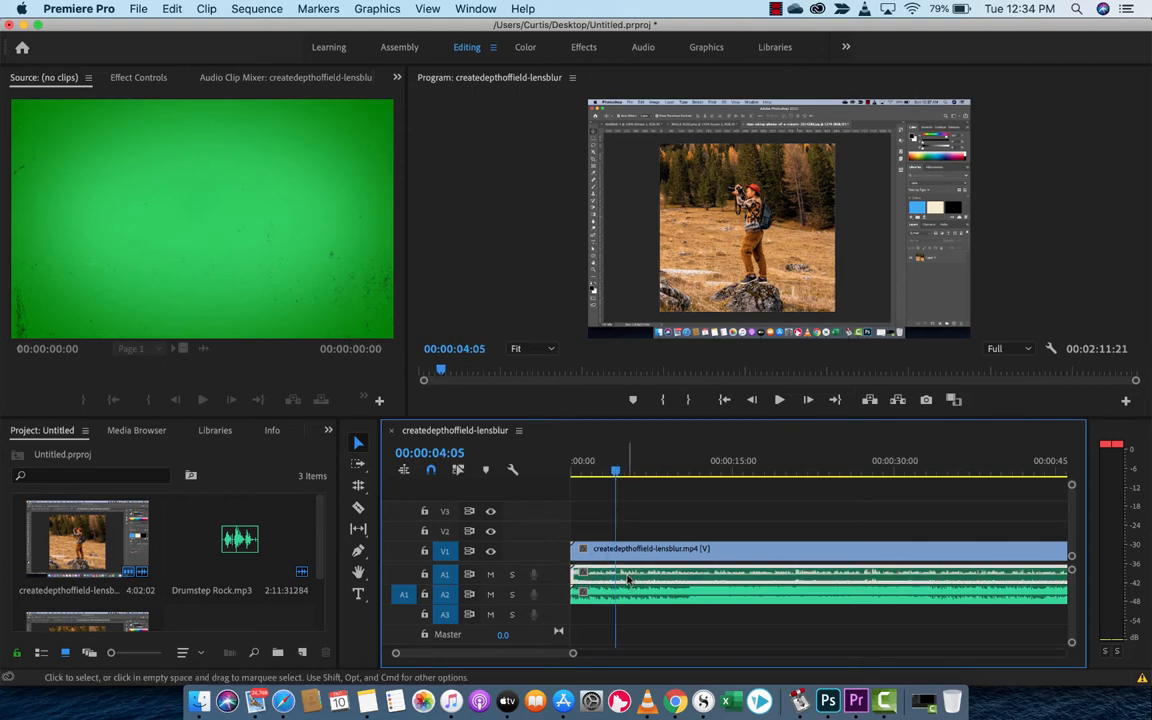
left_click(490, 573)
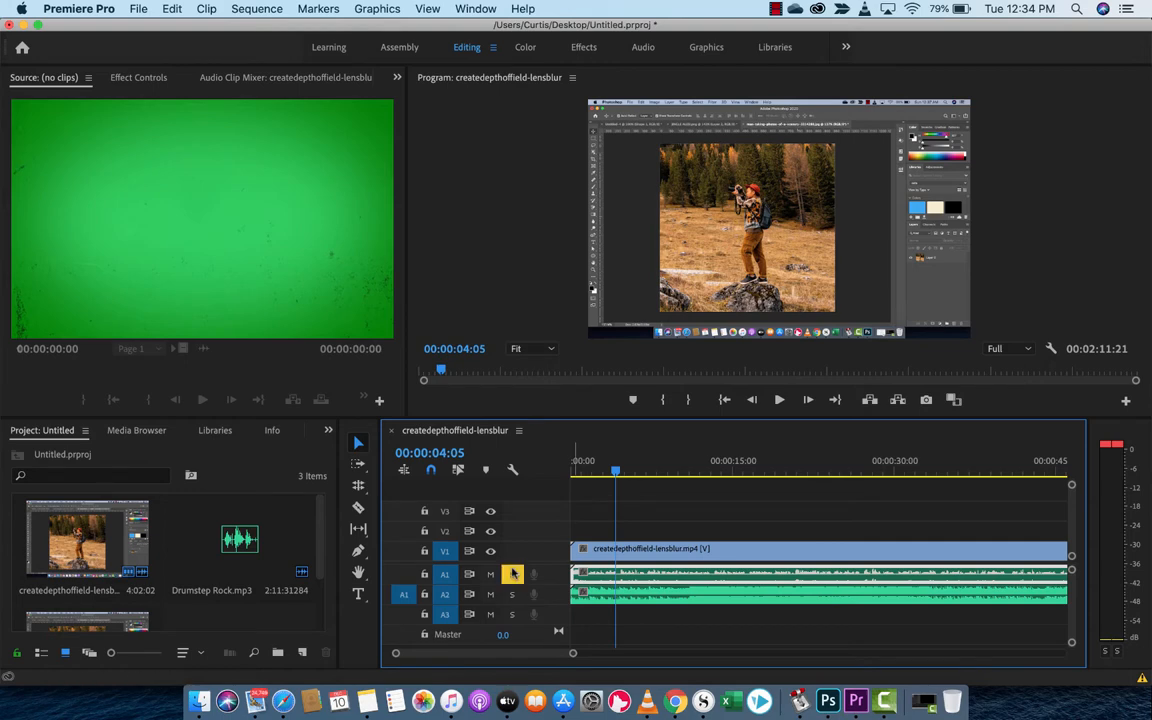
left_click(779, 400)
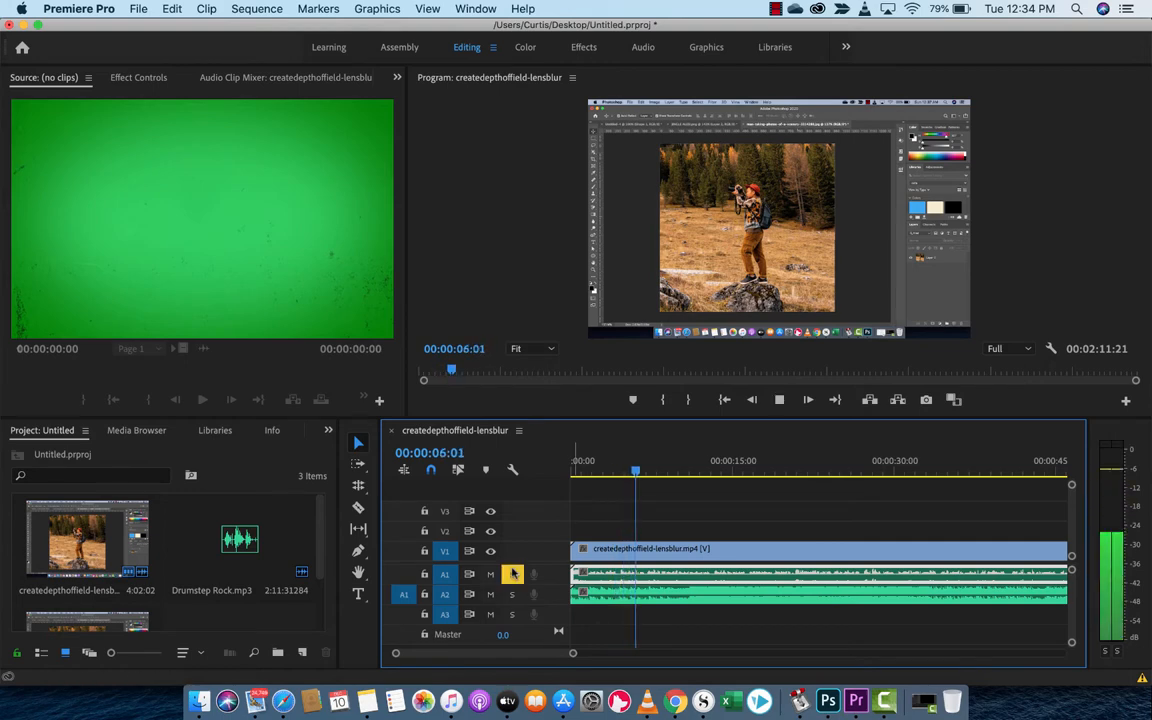
left_click(587, 470)
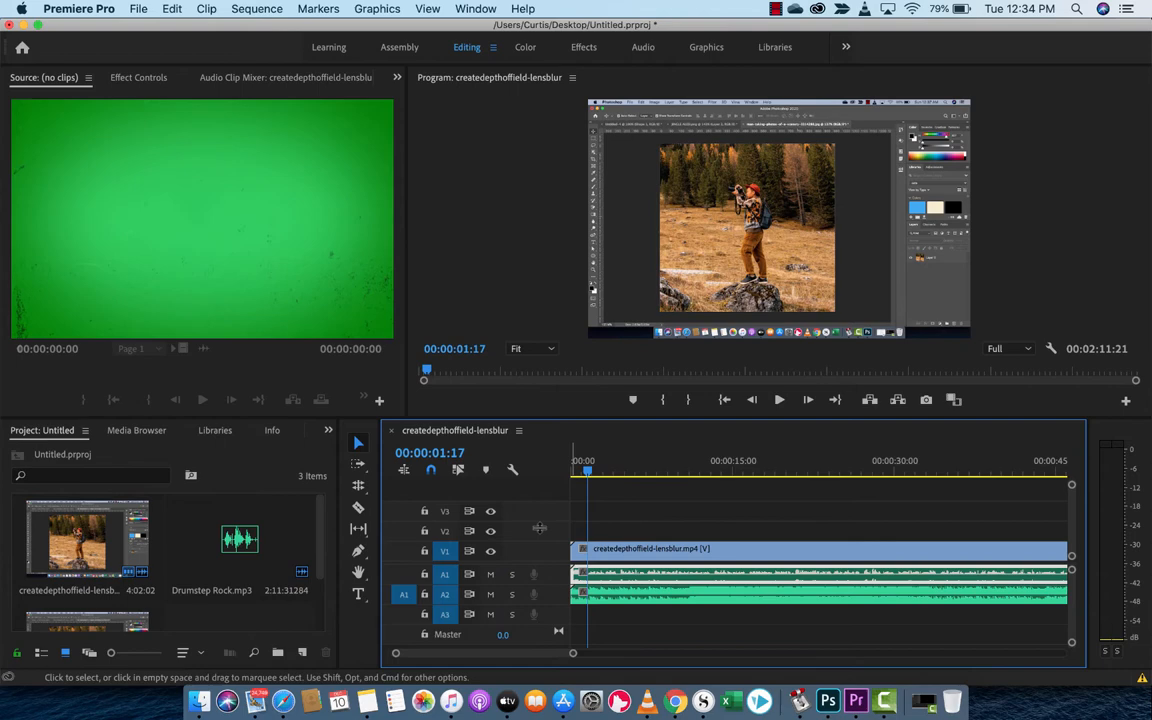
left_click(779, 399)
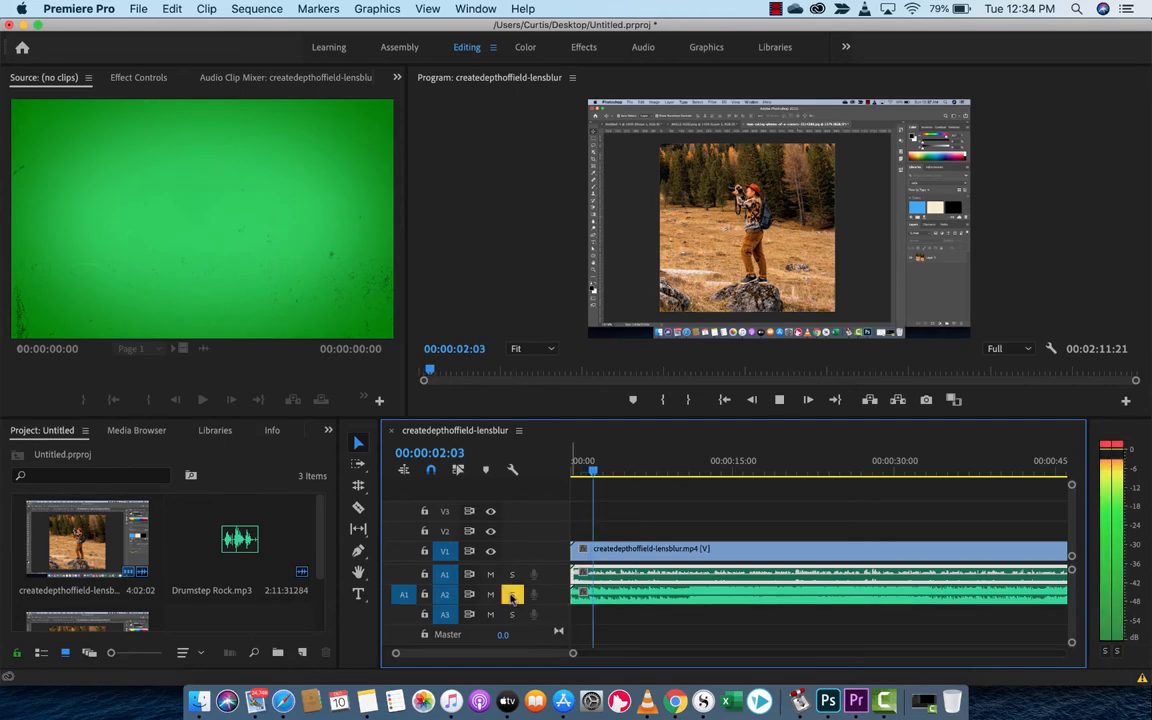
left_click(512, 594)
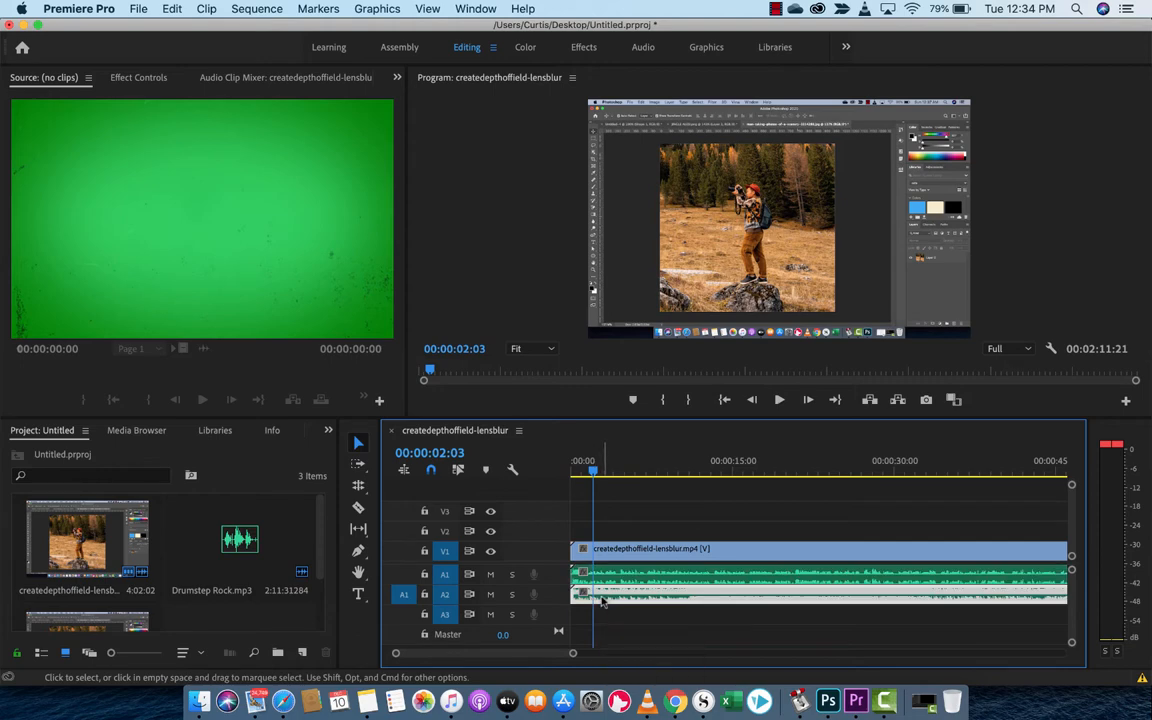
mouse_move(610, 595)
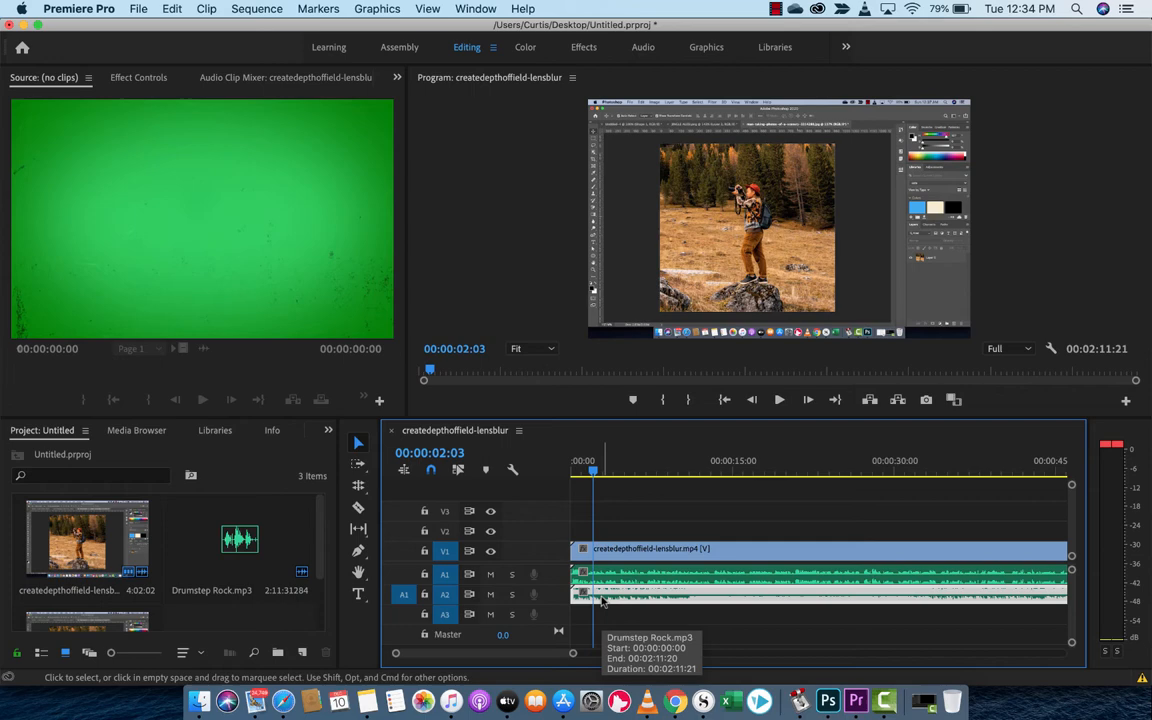
mouse_move(605, 600)
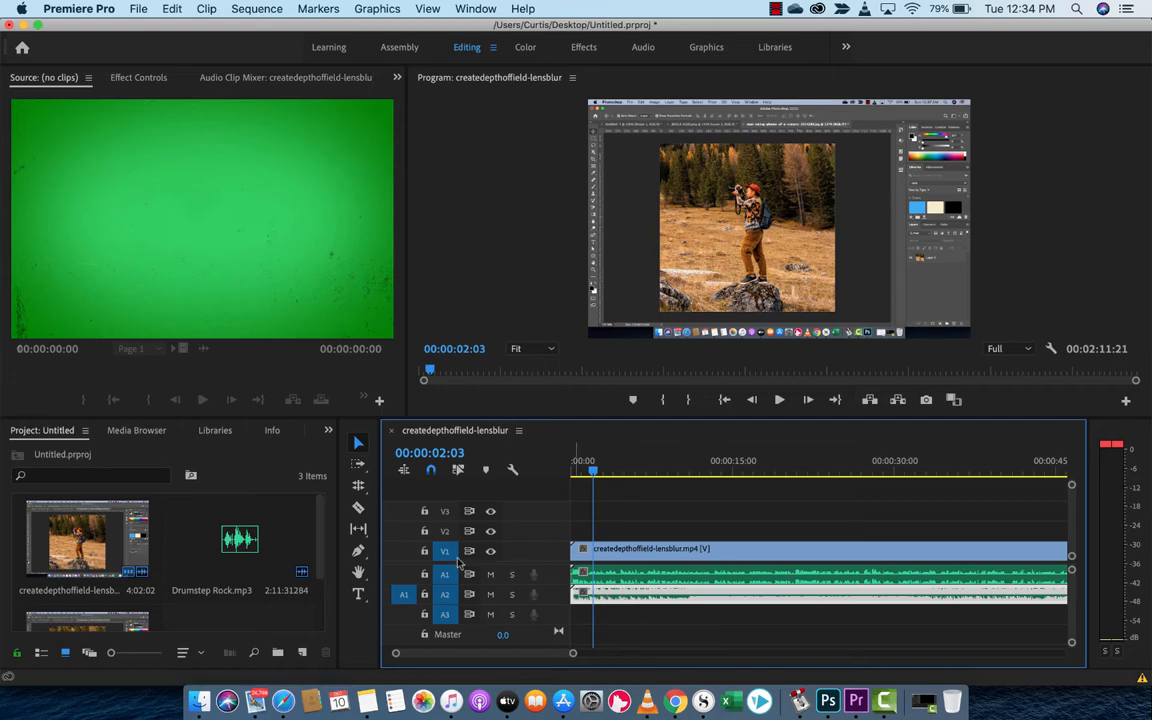
Step: Expand track A2 and lower the Drumstep Rock clip's volume to about -20.9 dB
left_click(445, 551)
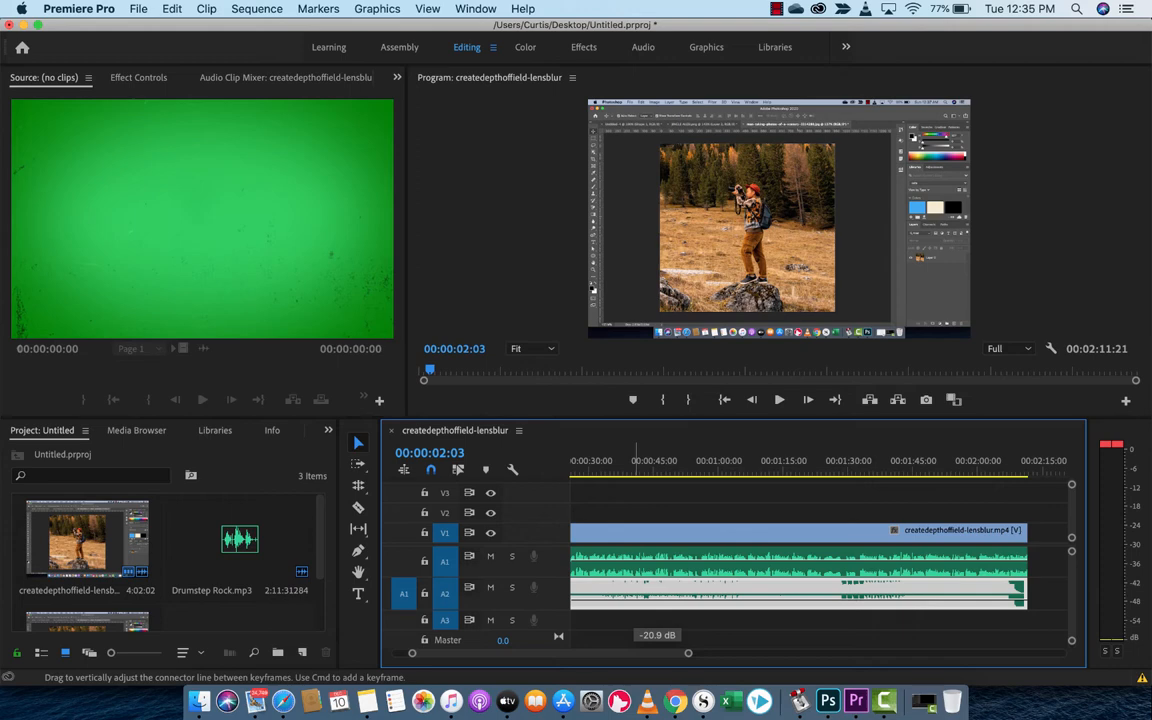
left_click(779, 400)
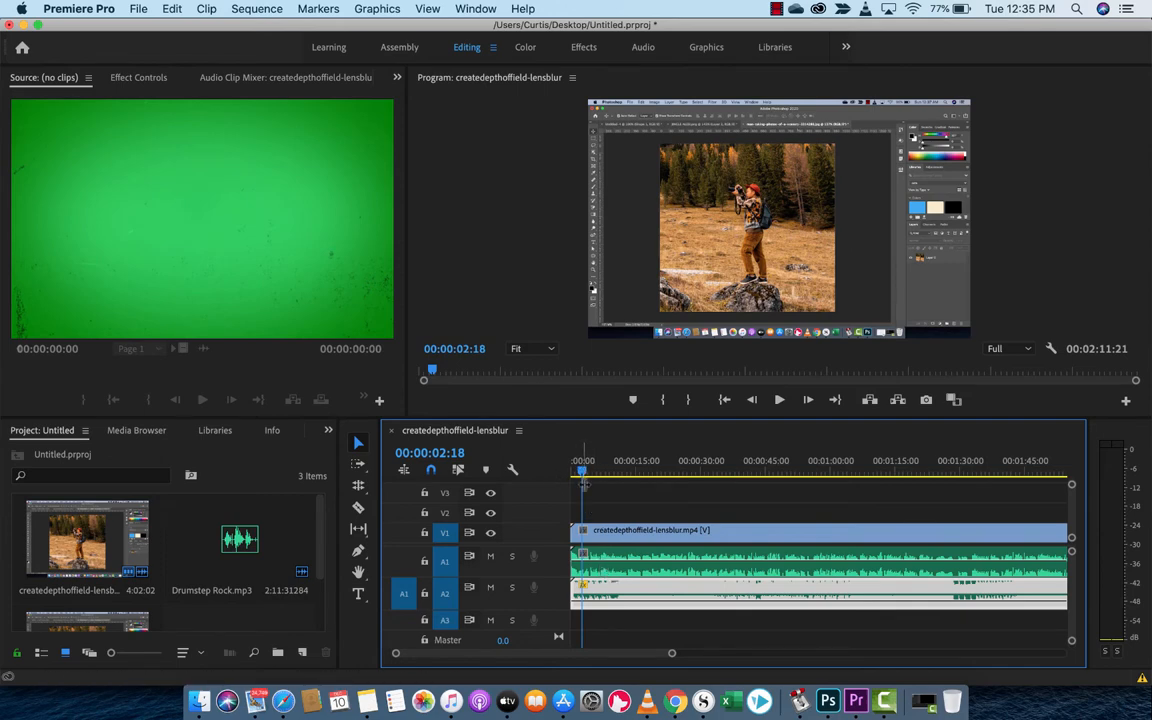
left_click(779, 399)
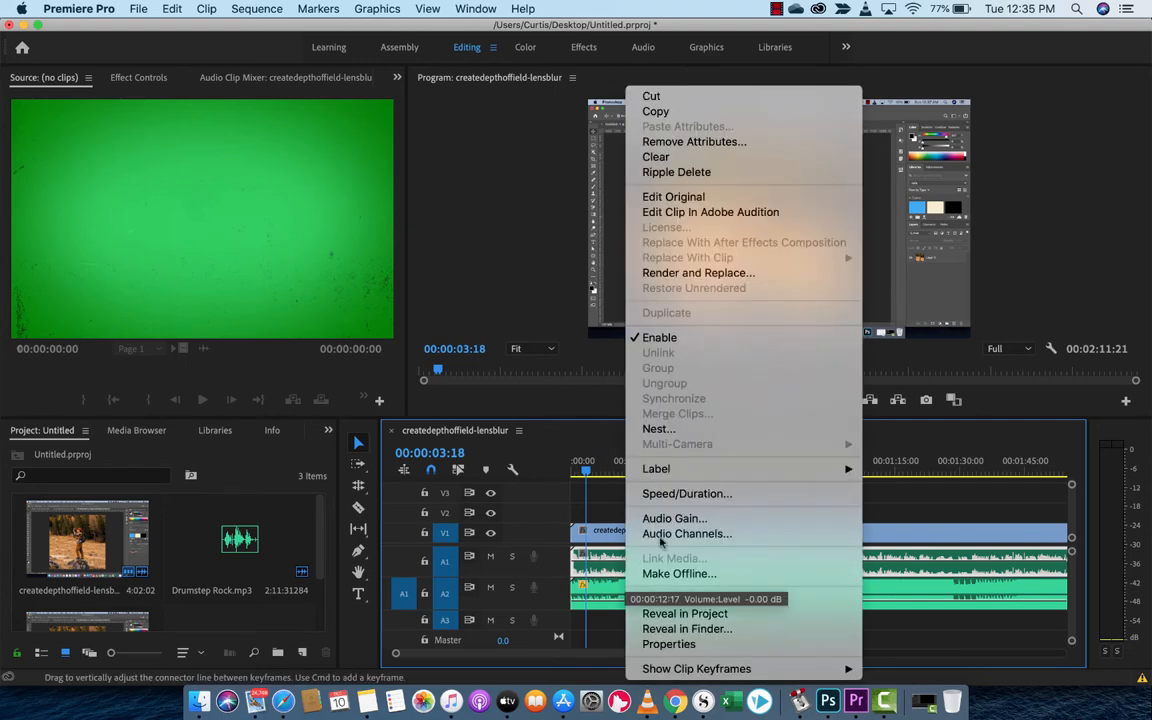
Step: Boost the A1 voice clip's gain by 7.5 dB using Adjust Gain by
left_click(674, 518)
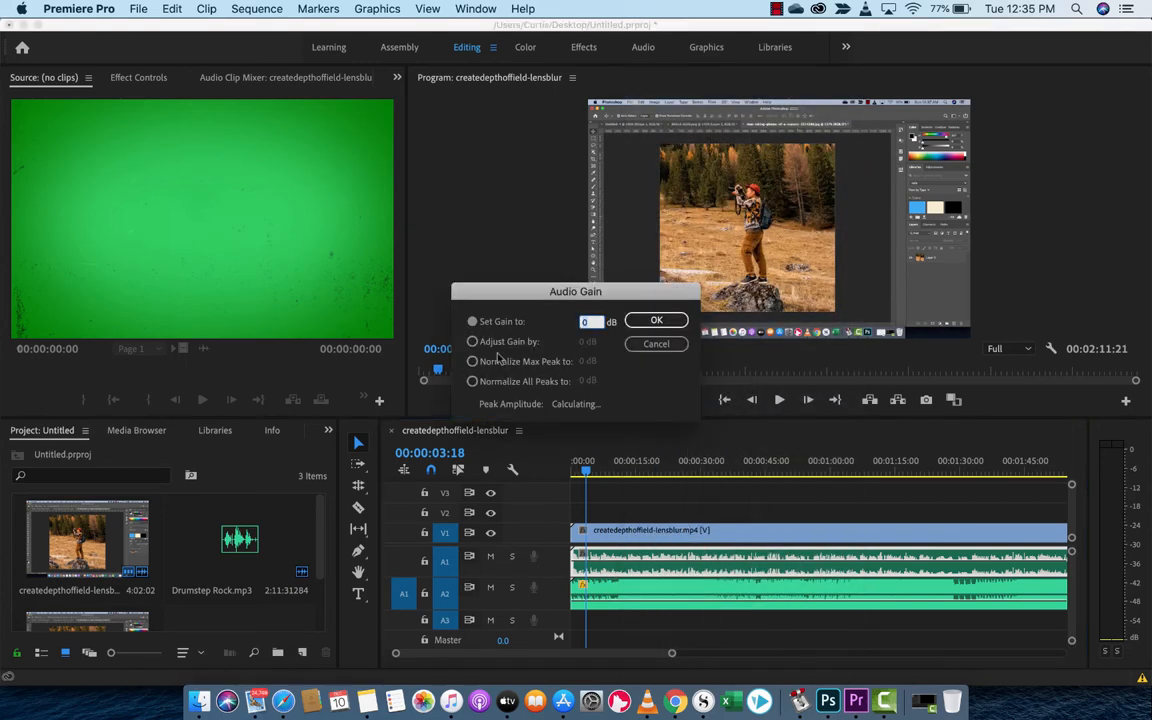
left_click(472, 341)
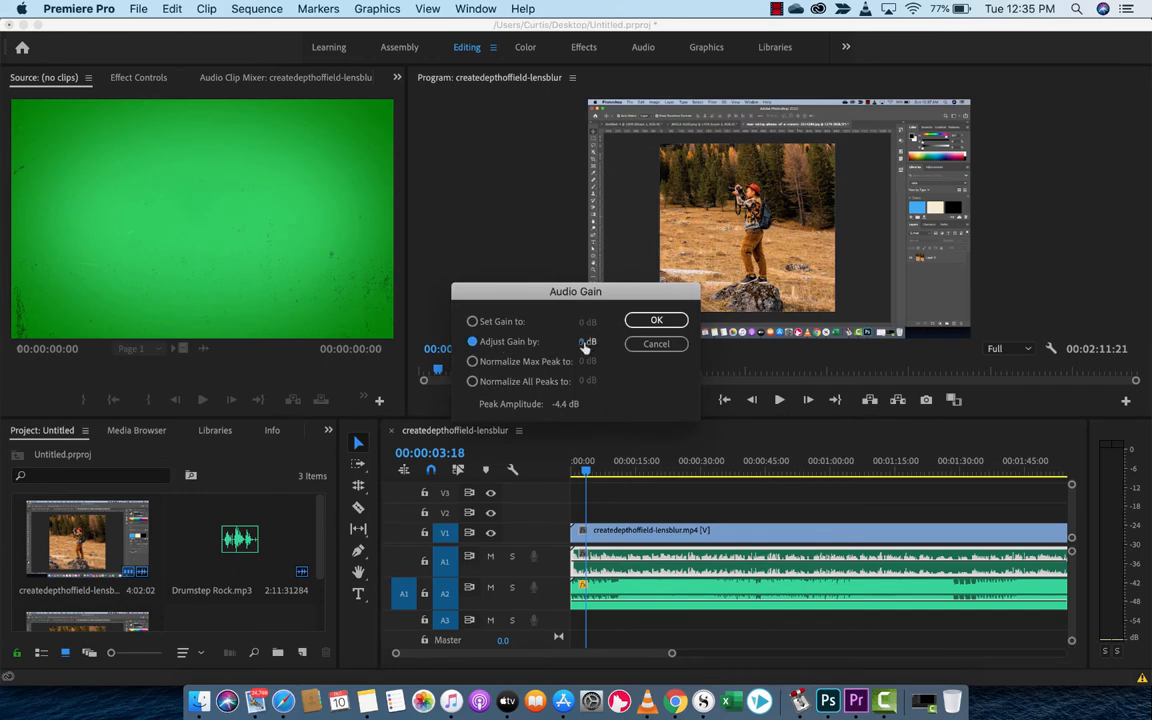
type("7.5")
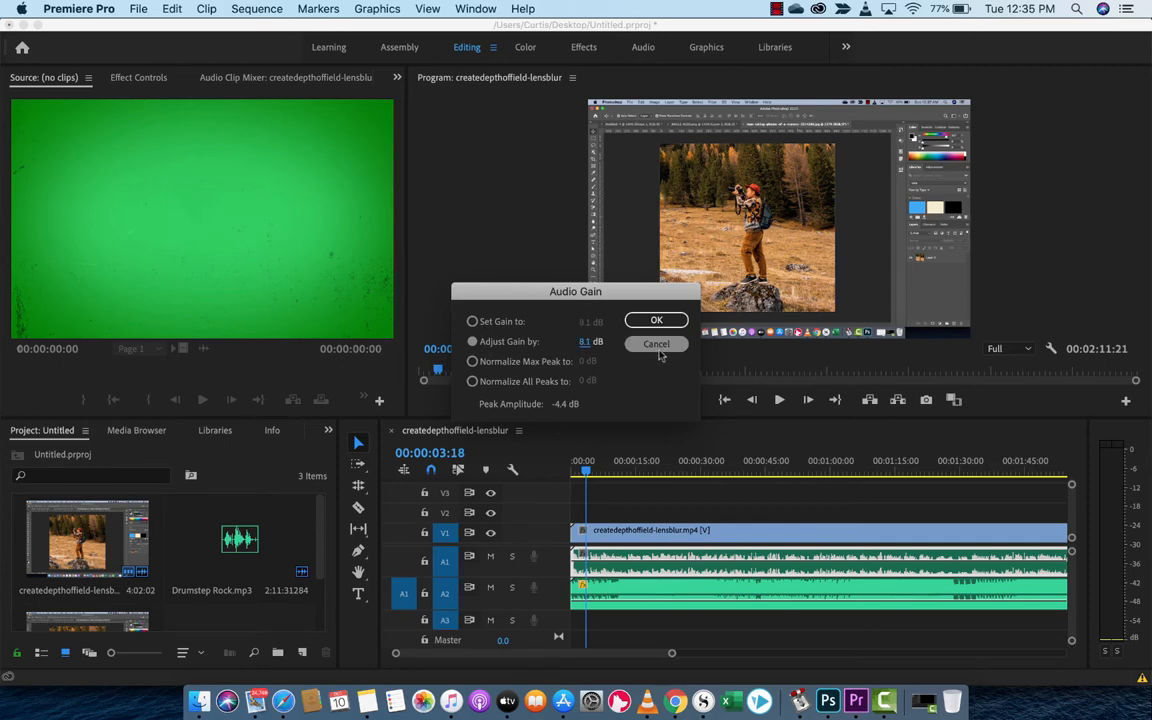
left_click(656, 319)
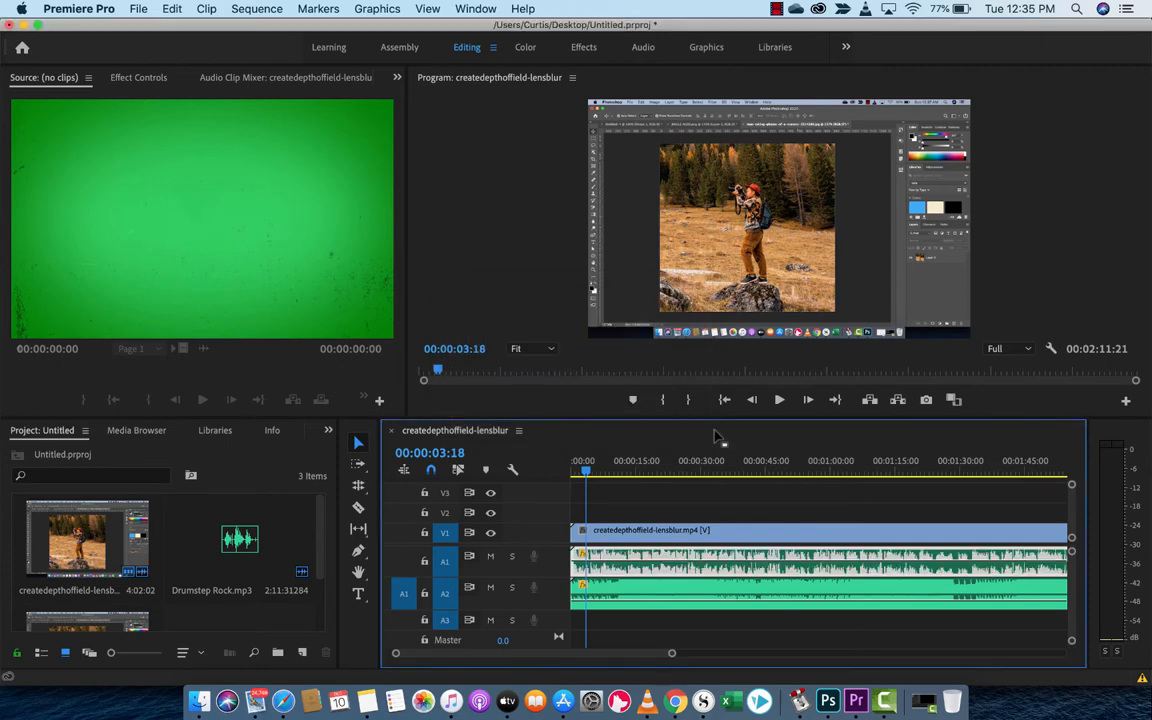
Step: Bring up the Audio Gain settings for the A2 music clip
left_click(779, 400)
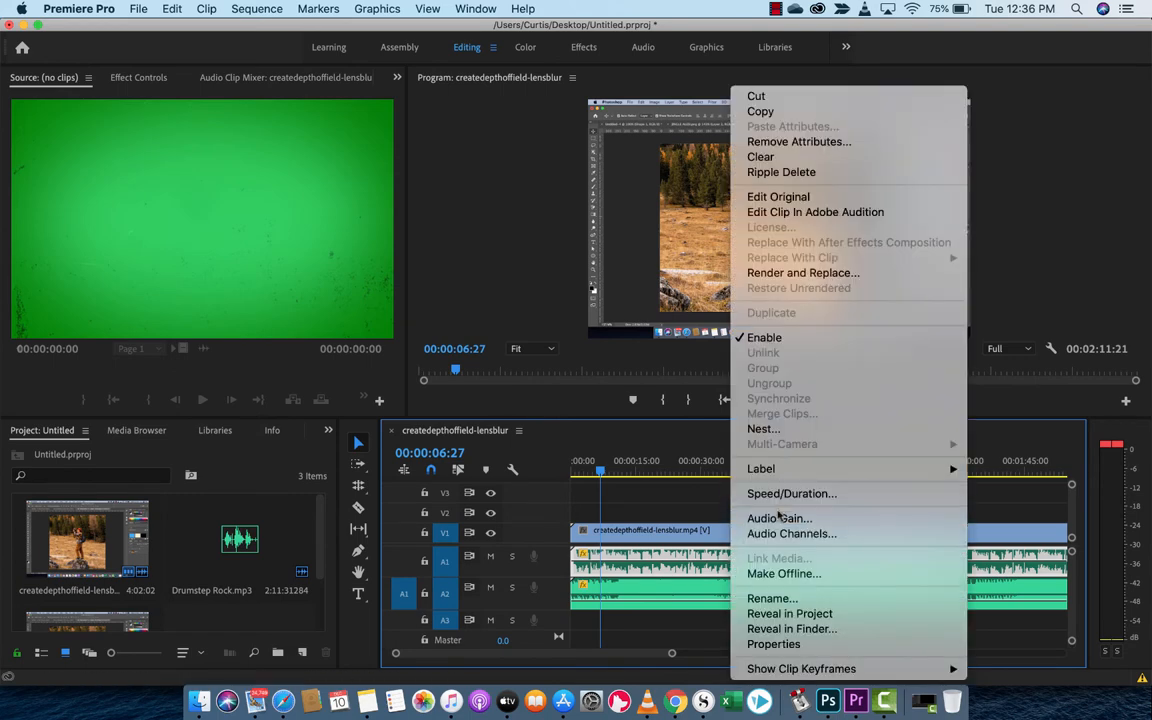
left_click(779, 518)
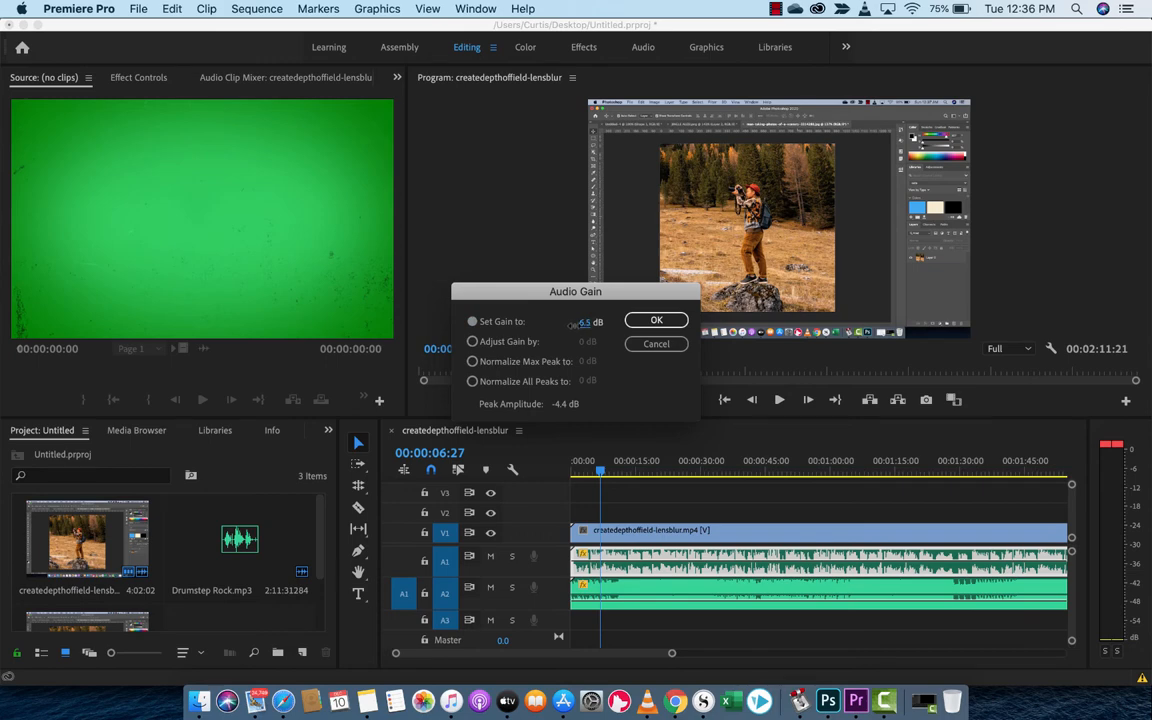
left_click(656, 319)
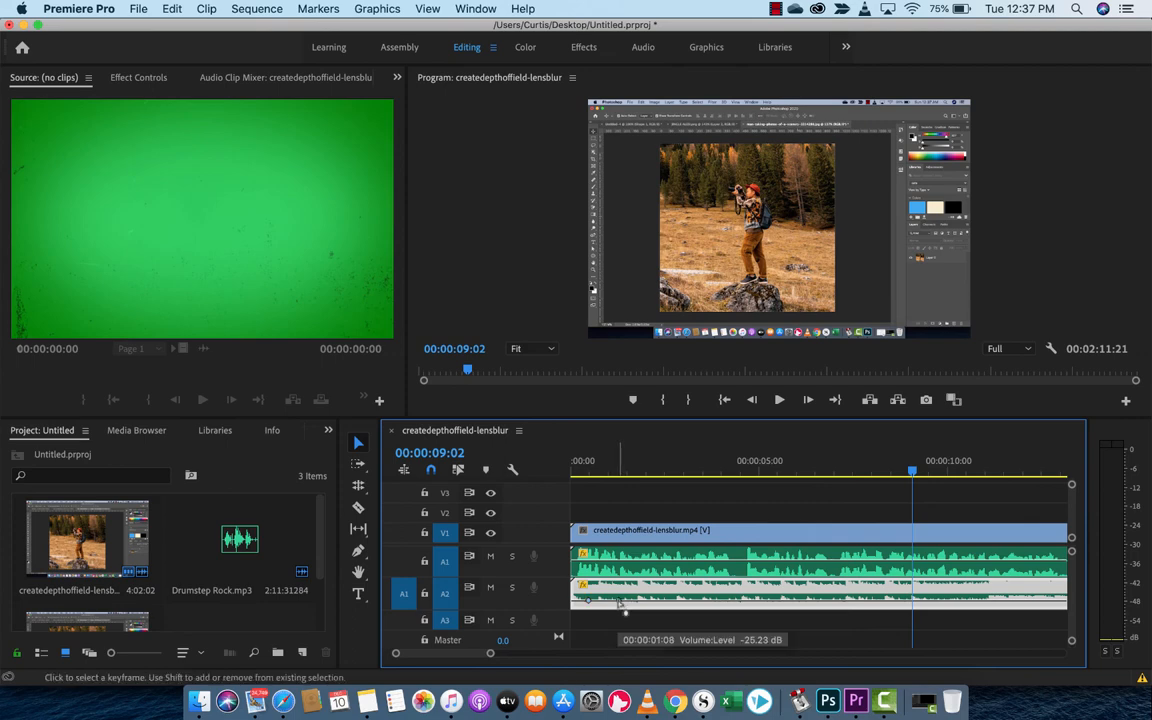
Step: Raise the second A2 keyframe to about -2.6 dB, check playback, then pull a later keyframe to -∞ dB
left_click_drag(620, 600, 628, 595)
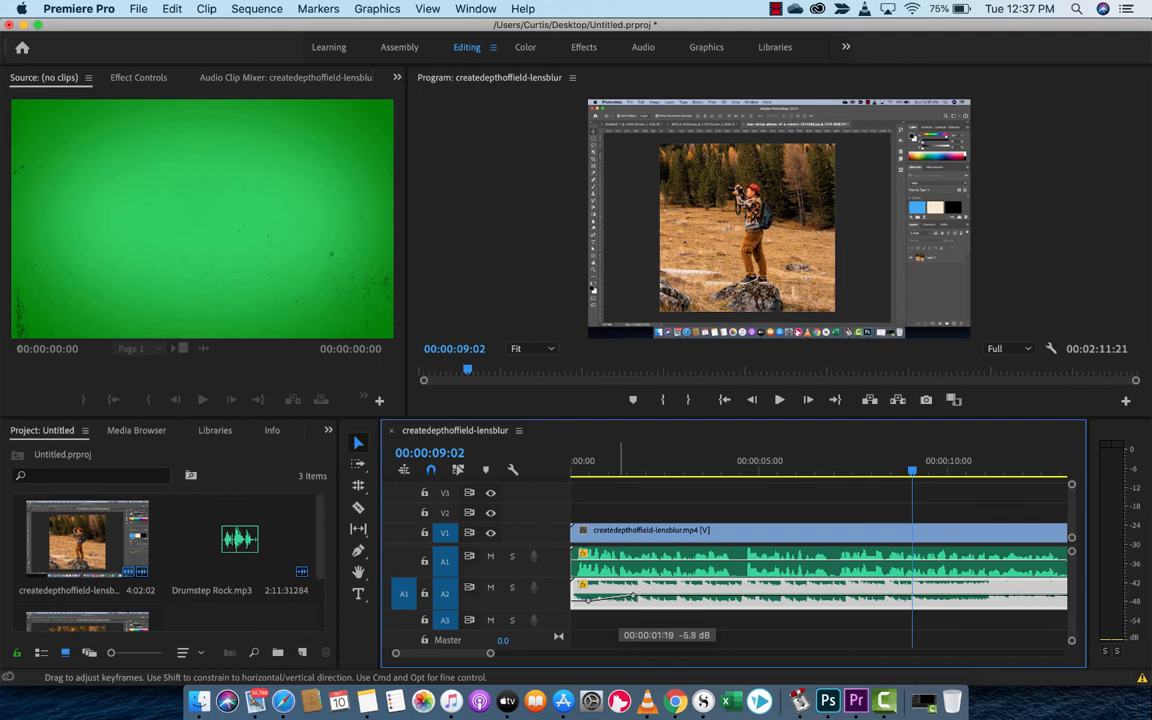
left_click_drag(635, 600, 635, 595)
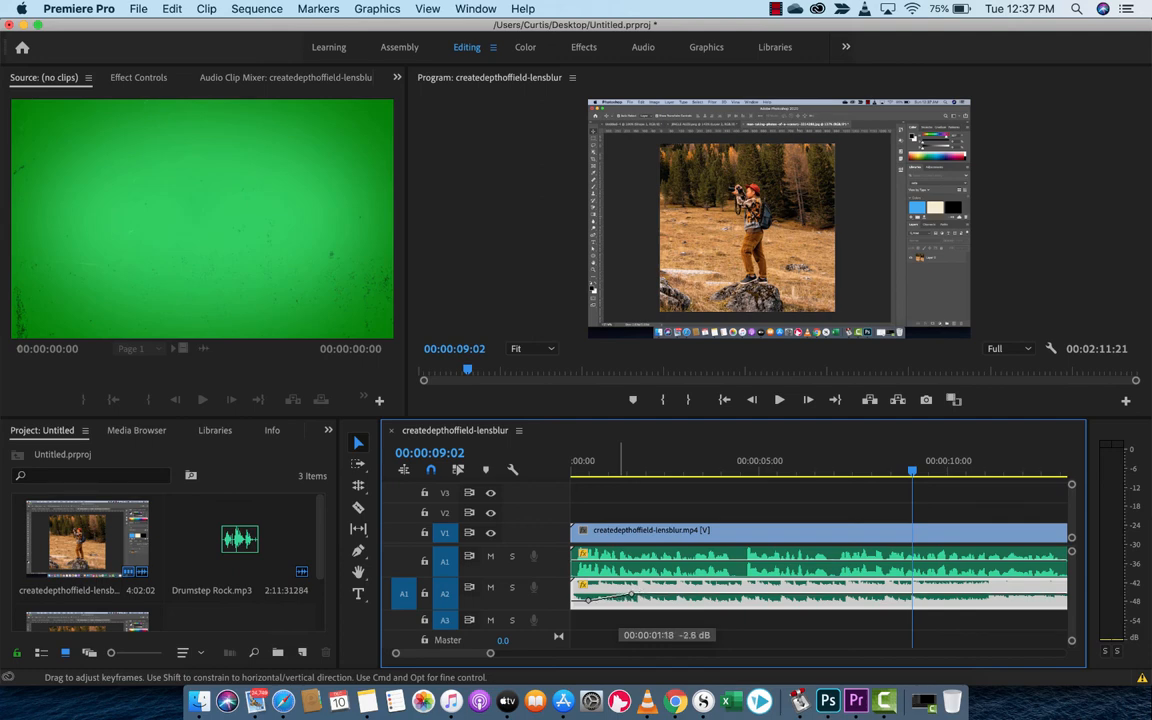
left_click_drag(630, 593, 630, 598)
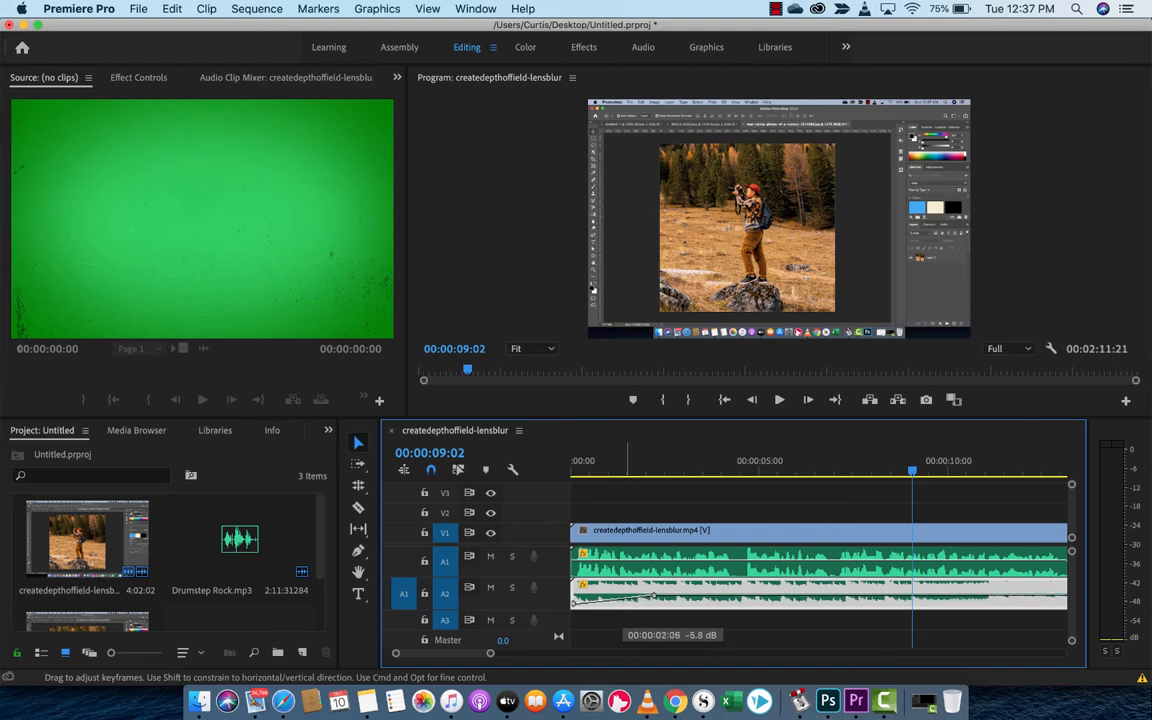
left_click(633, 461)
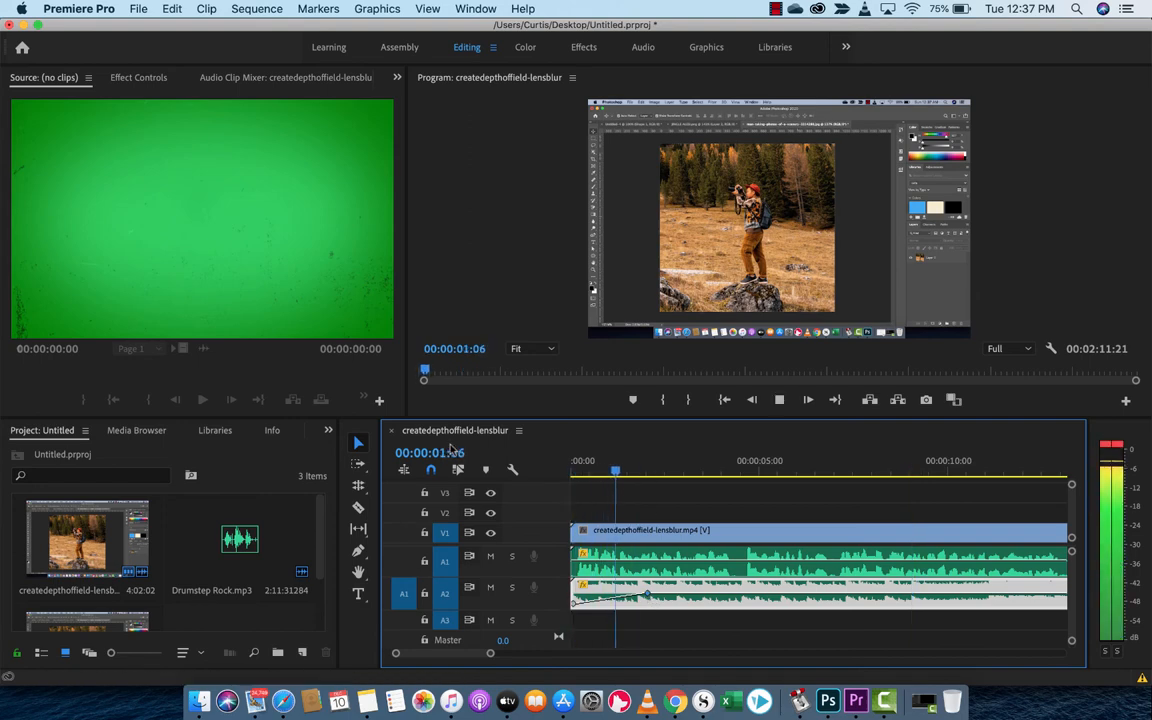
left_click(646, 461)
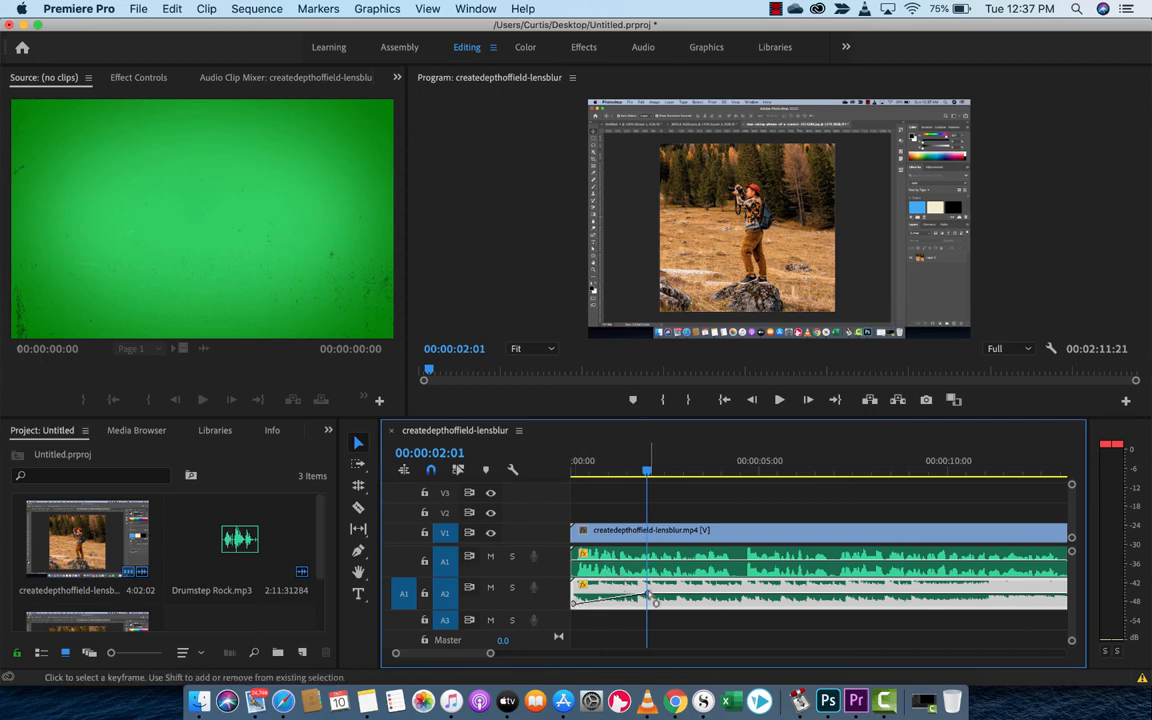
mouse_move(715, 605)
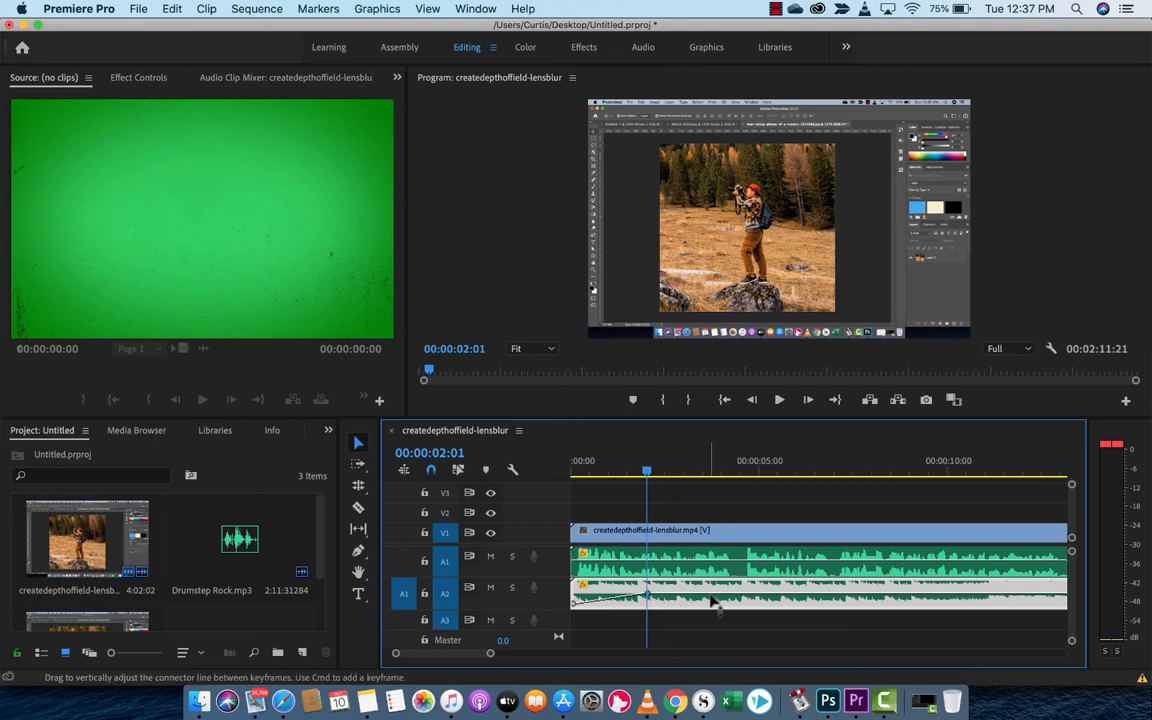
mouse_move(715, 602)
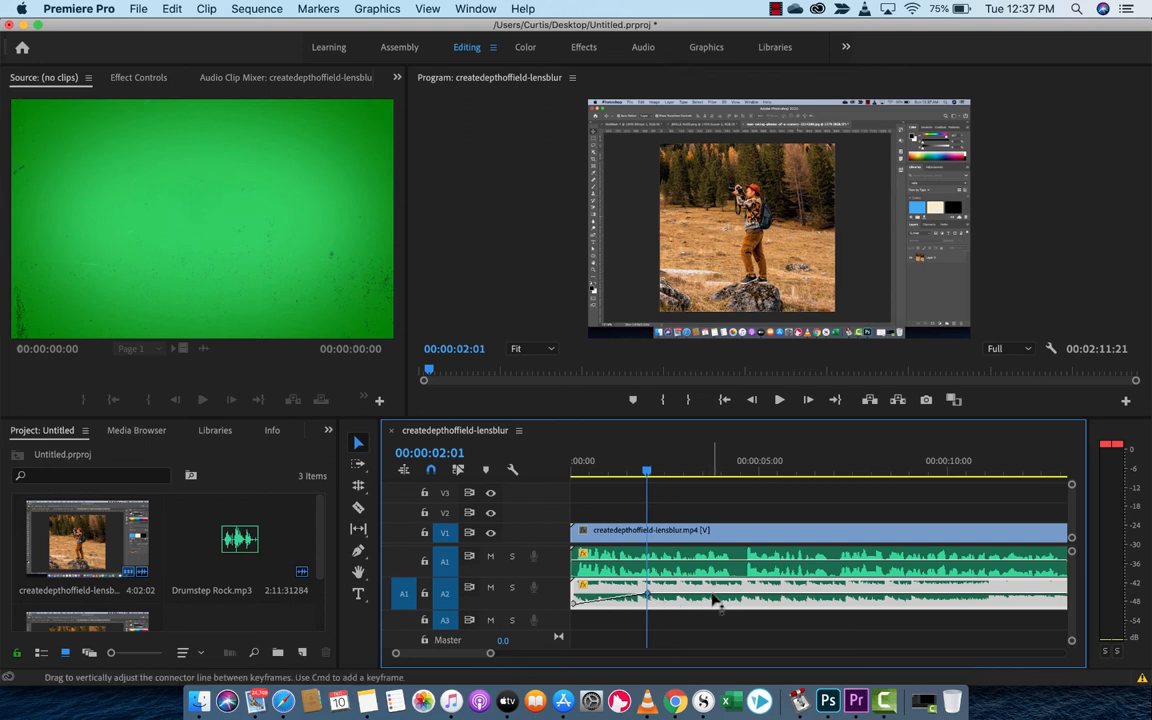
mouse_move(713, 600)
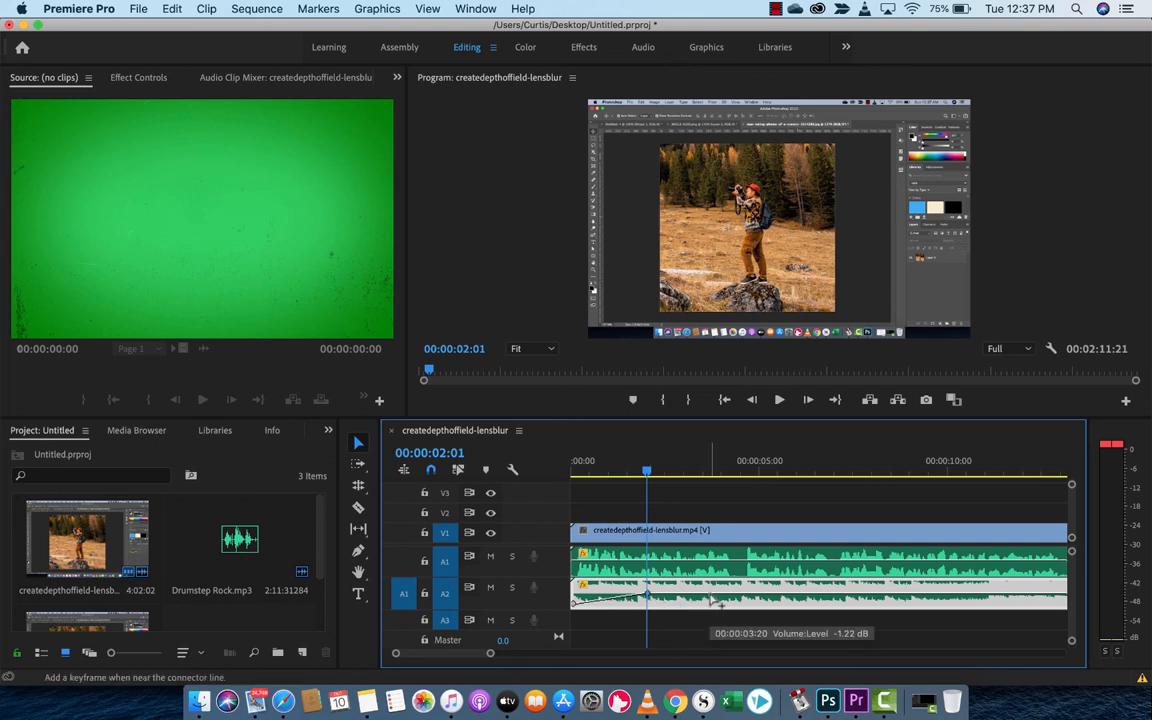
left_click_drag(648, 600, 715, 603)
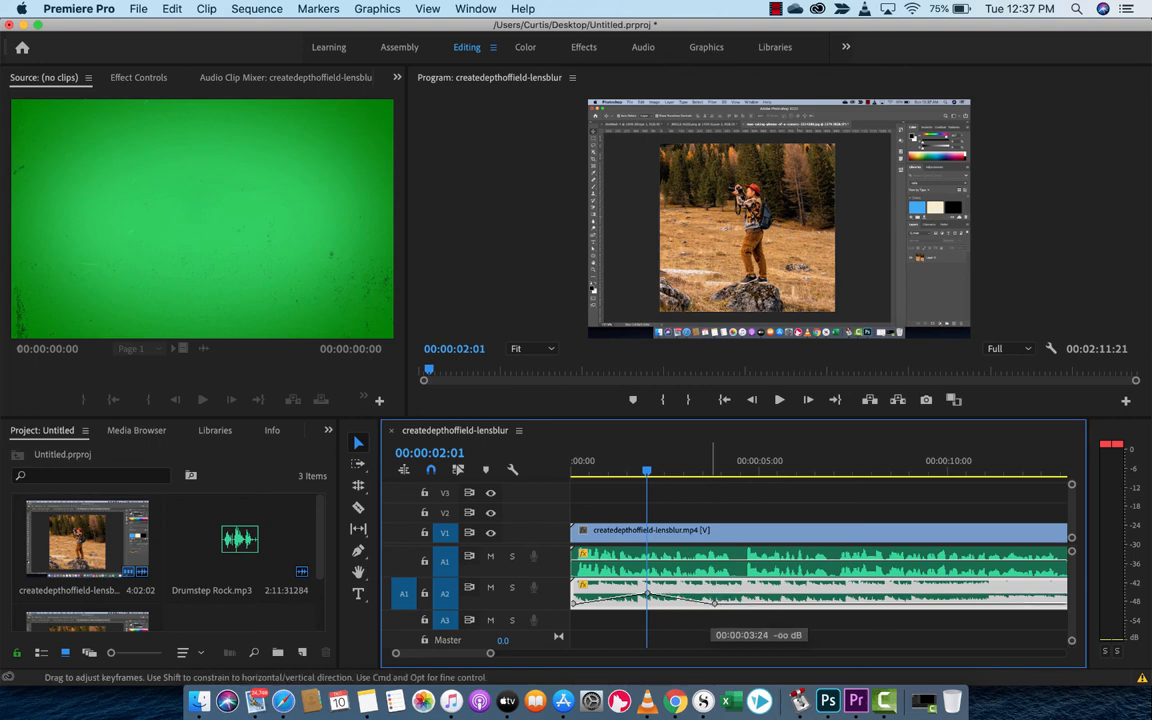